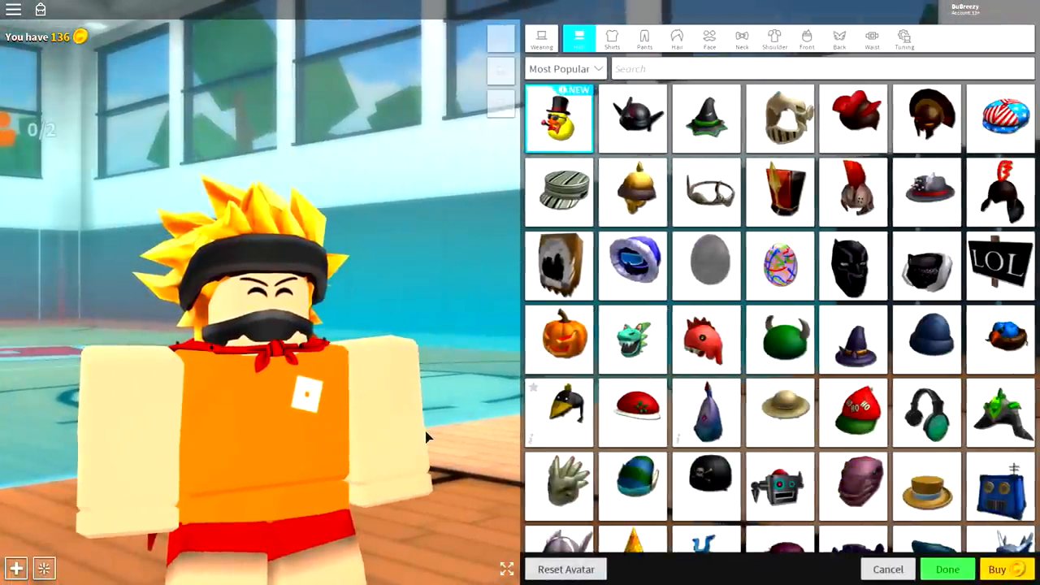
pyautogui.moveTo(398, 274)
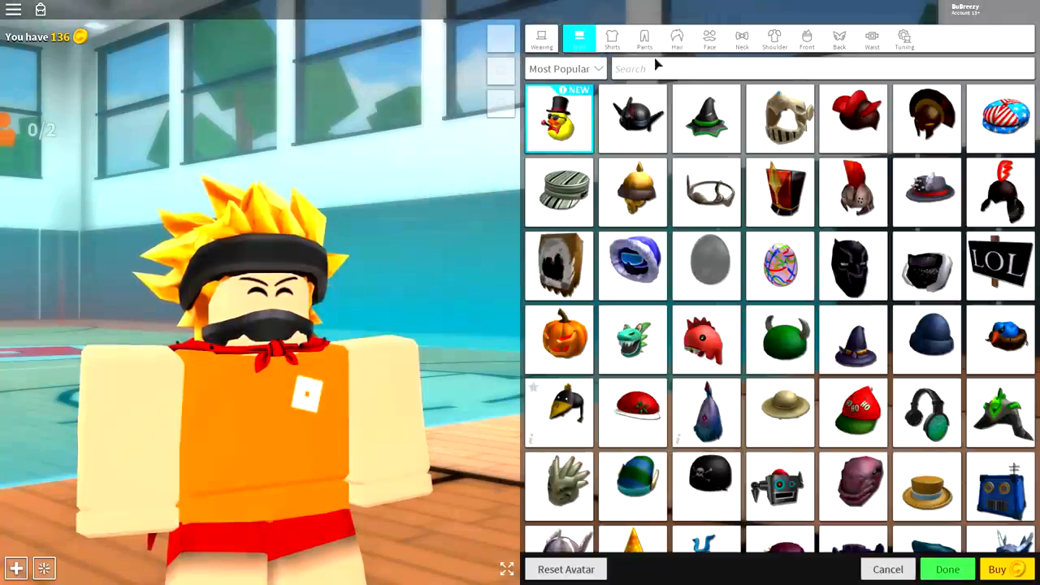
# Remove the spiky hair and face mask and bring up the body Scaling options
pyautogui.click(914, 39)
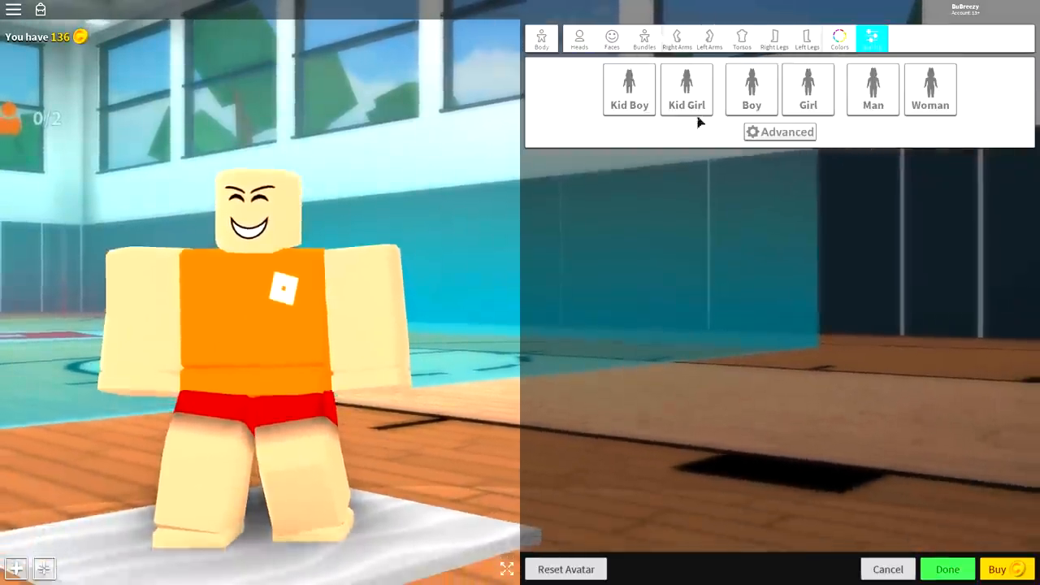
# Under Advanced scaling, drop the Height and Width sliders to their 75% minimum
pyautogui.click(780, 132)
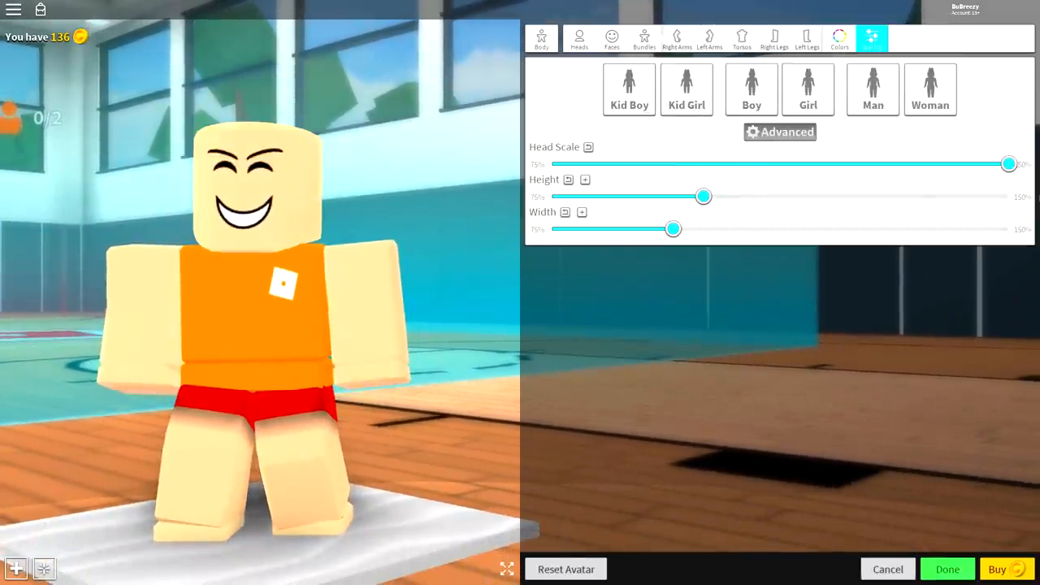
pyautogui.moveTo(703, 196); pyautogui.dragTo(550, 196)
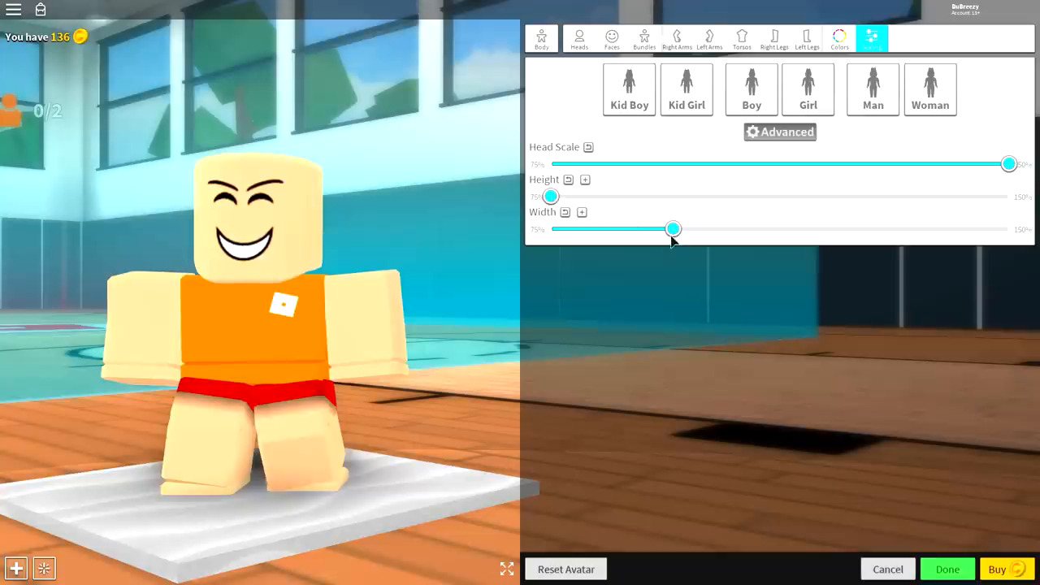
pyautogui.moveTo(673, 229); pyautogui.dragTo(549, 228)
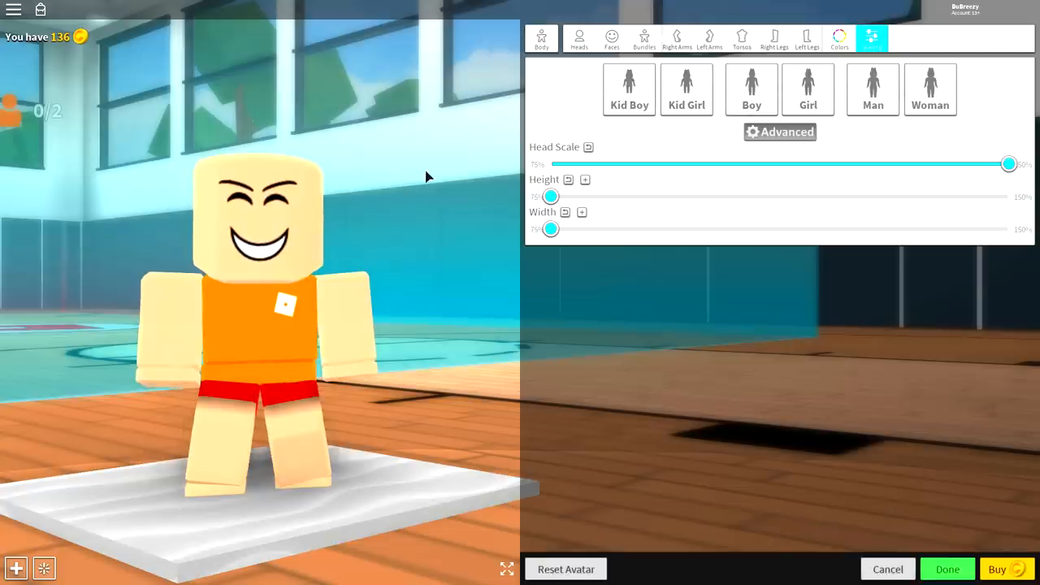
pyautogui.moveTo(572, 39)
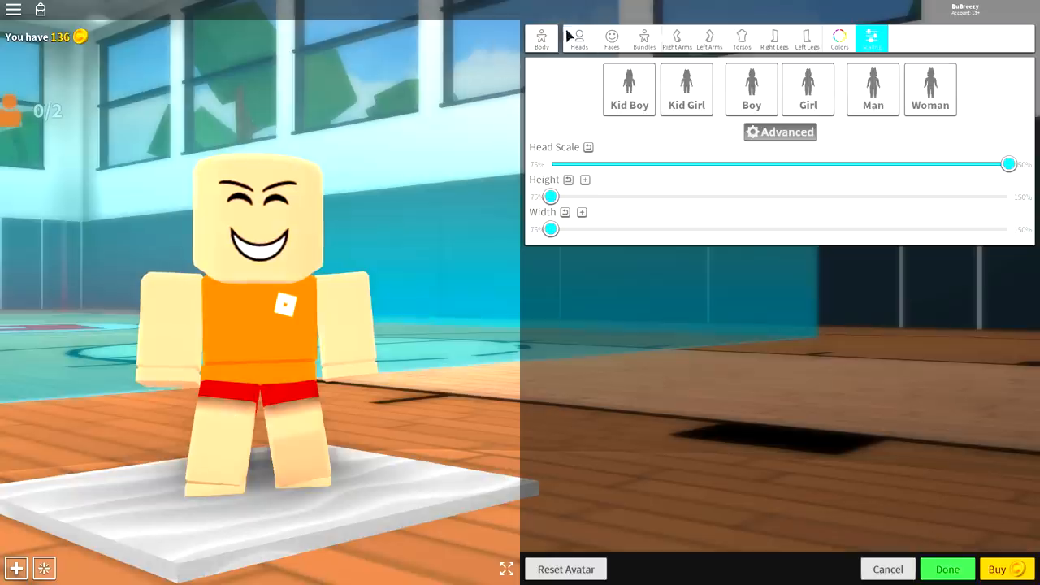
# Equip the Headless head found by searching 'headless' in Heads
pyautogui.click(578, 38)
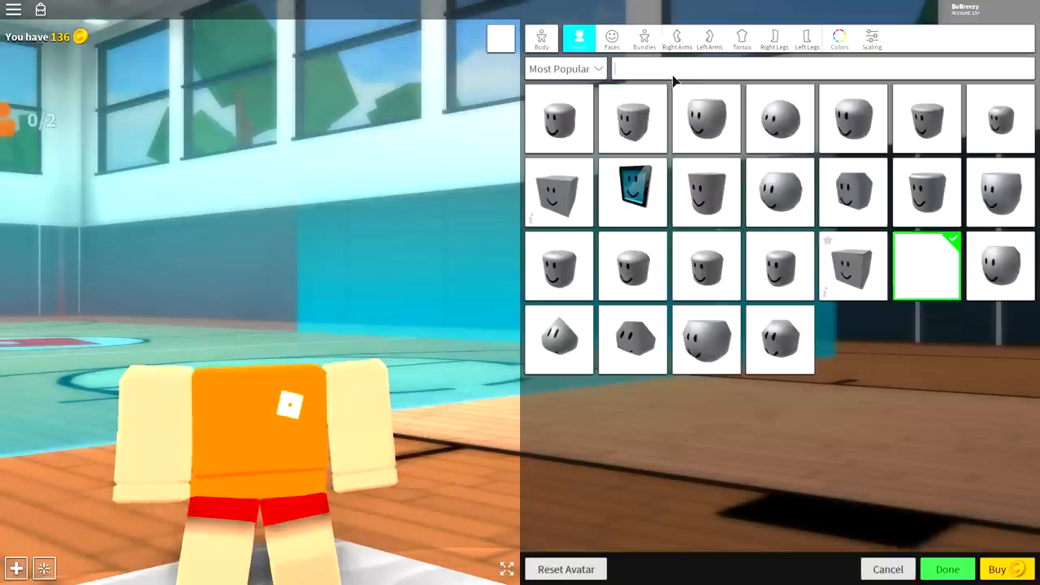
pyautogui.write('headless')
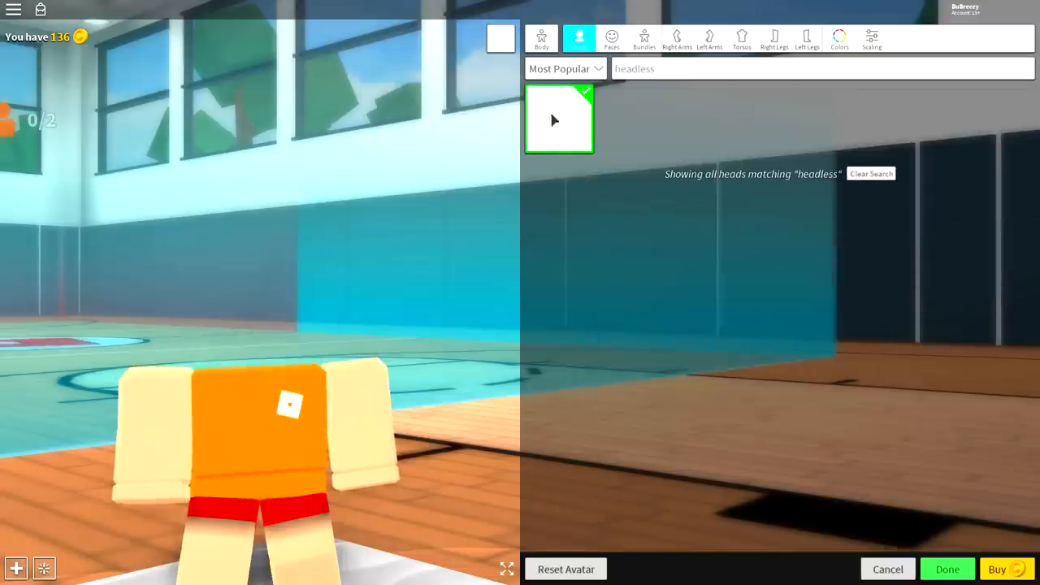
pyautogui.click(559, 119)
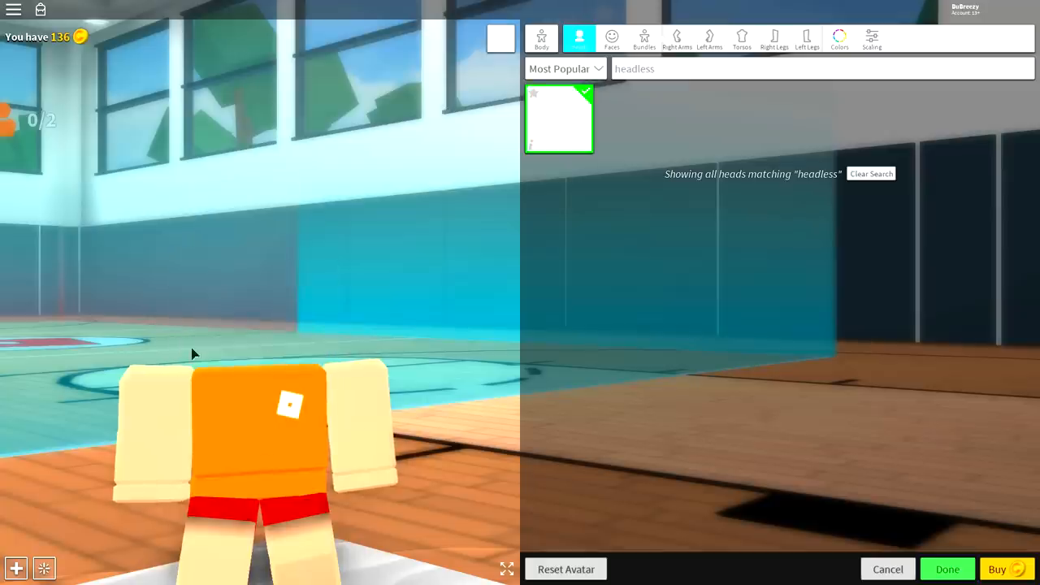
pyautogui.click(559, 117)
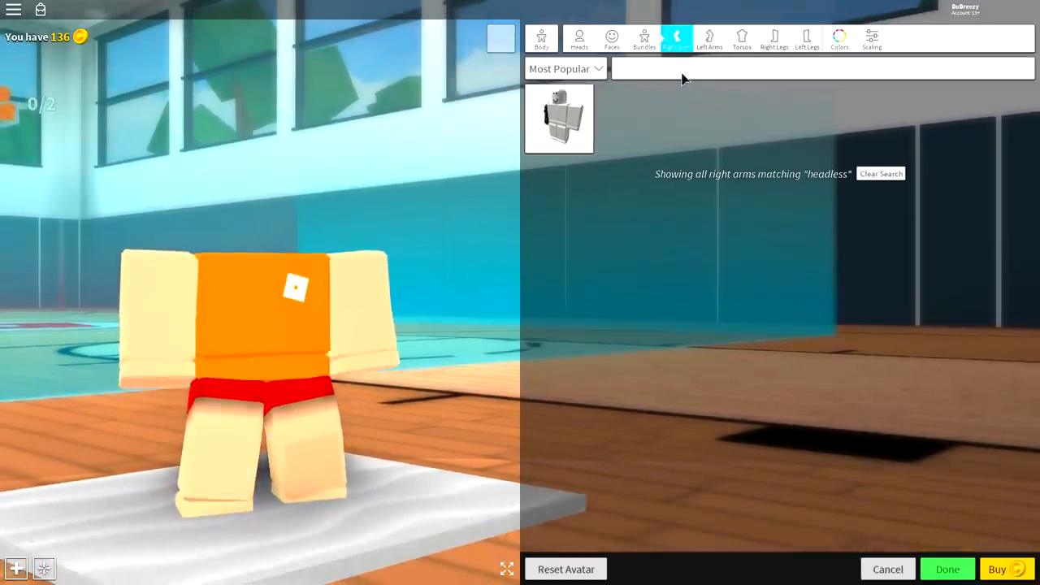
# Equip the Woman right arm and Woman left arm
pyautogui.click(559, 120)
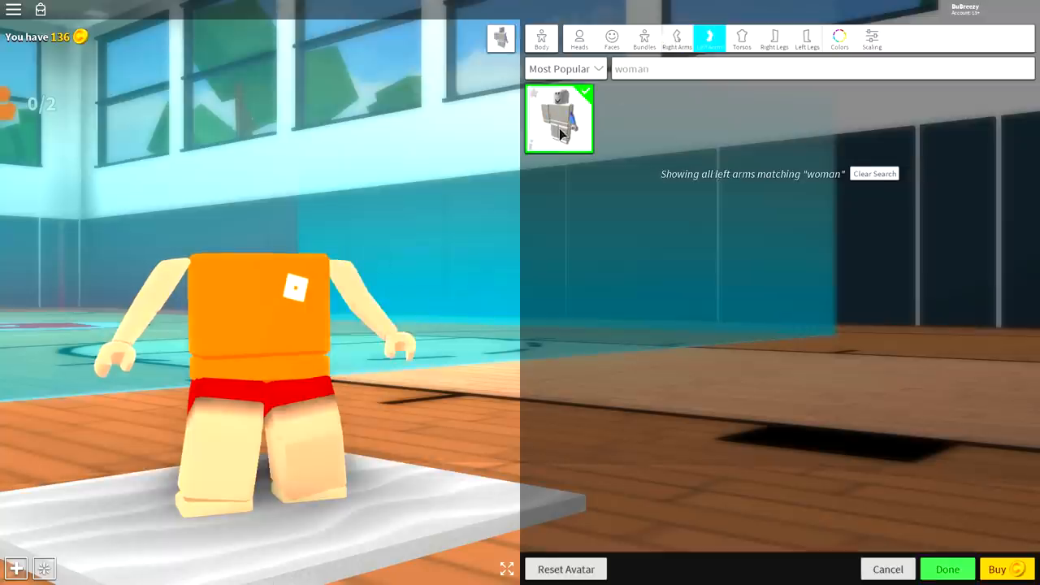
pyautogui.click(739, 38)
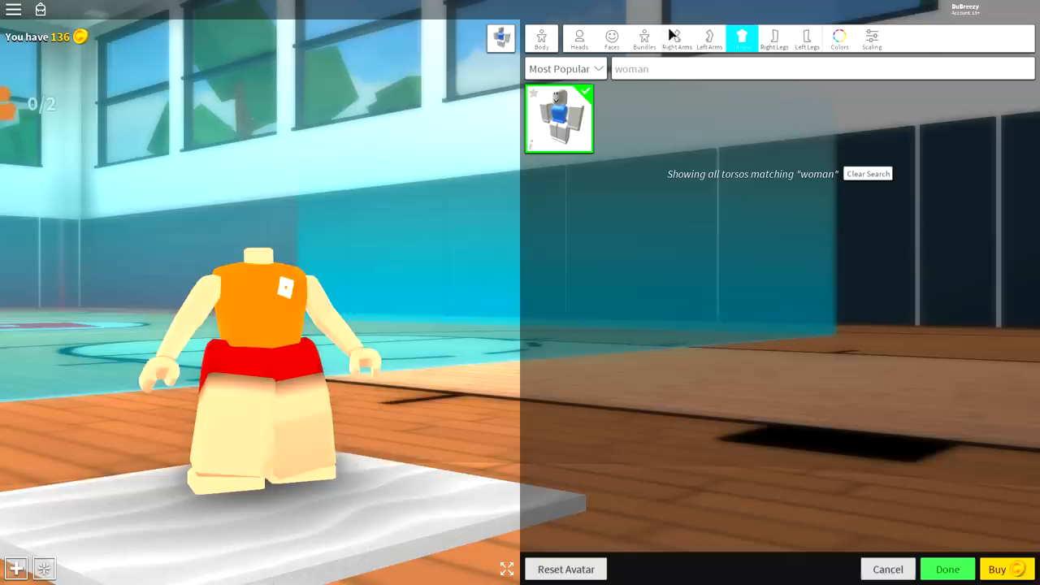
pyautogui.moveTo(741, 54)
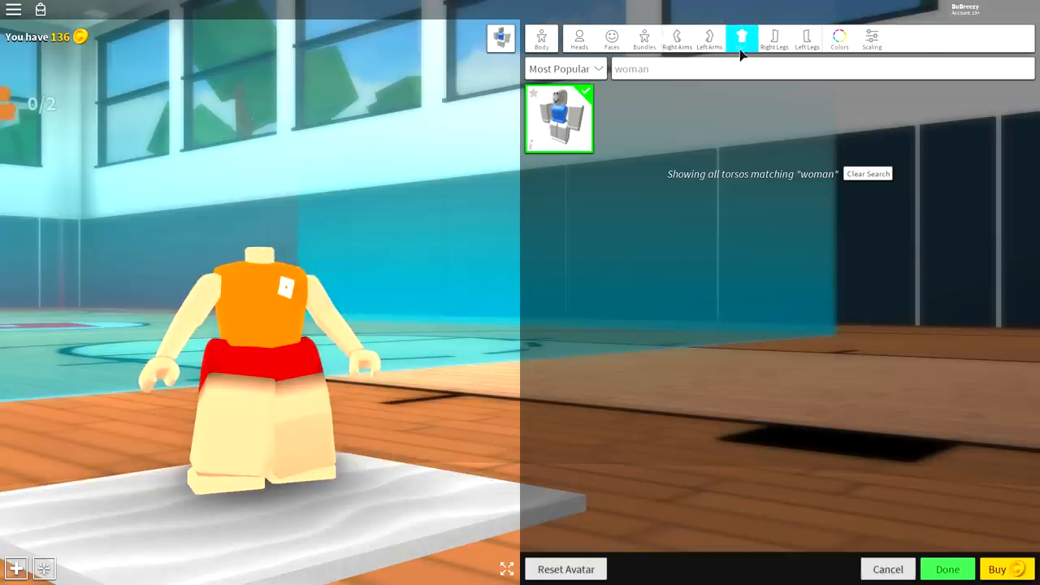
pyautogui.moveTo(781, 46)
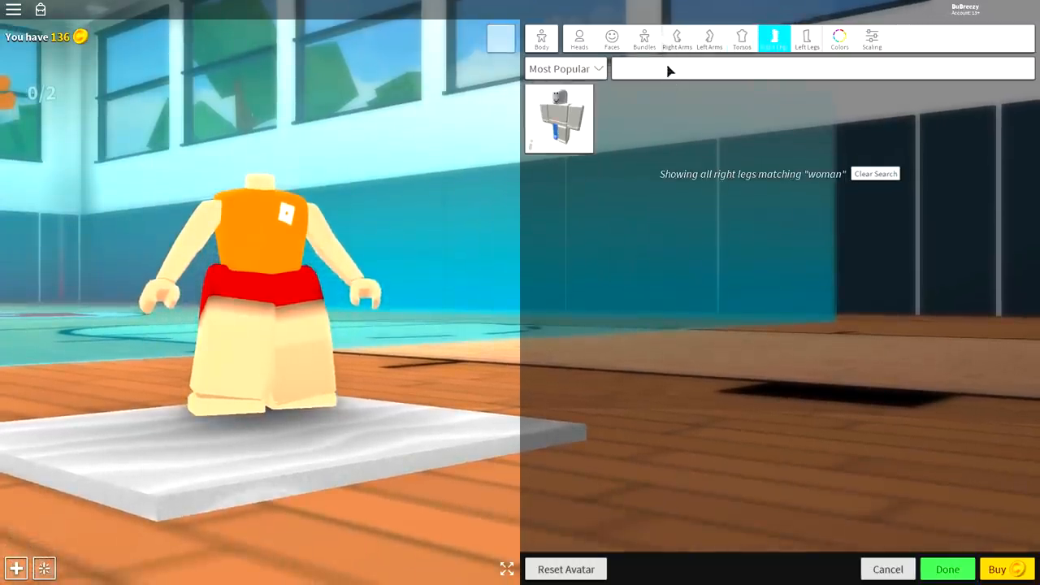
# Equip a Korblox right leg found by searching 'korblox'
pyautogui.write('korblox')
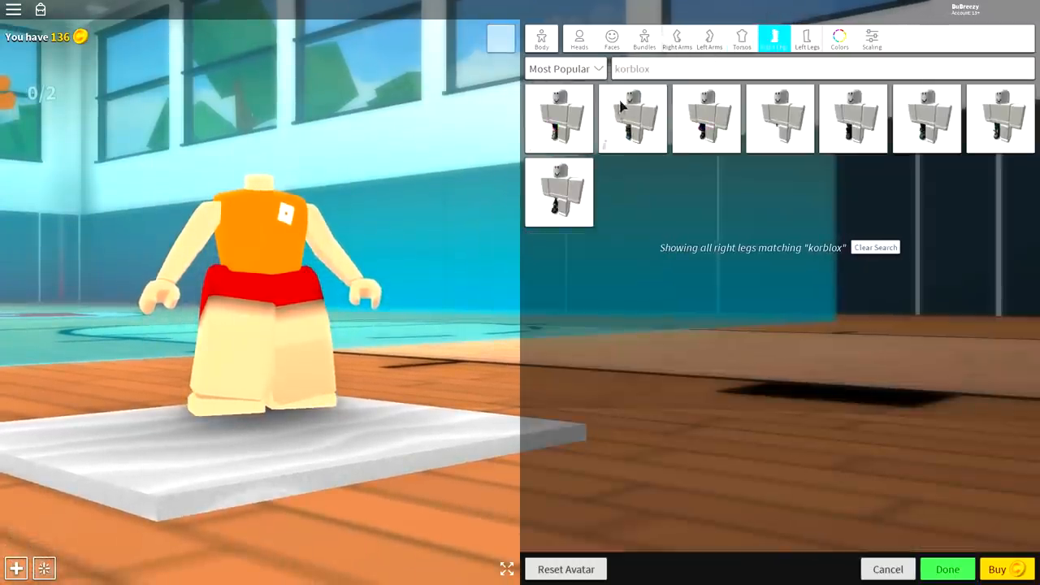
pyautogui.click(779, 118)
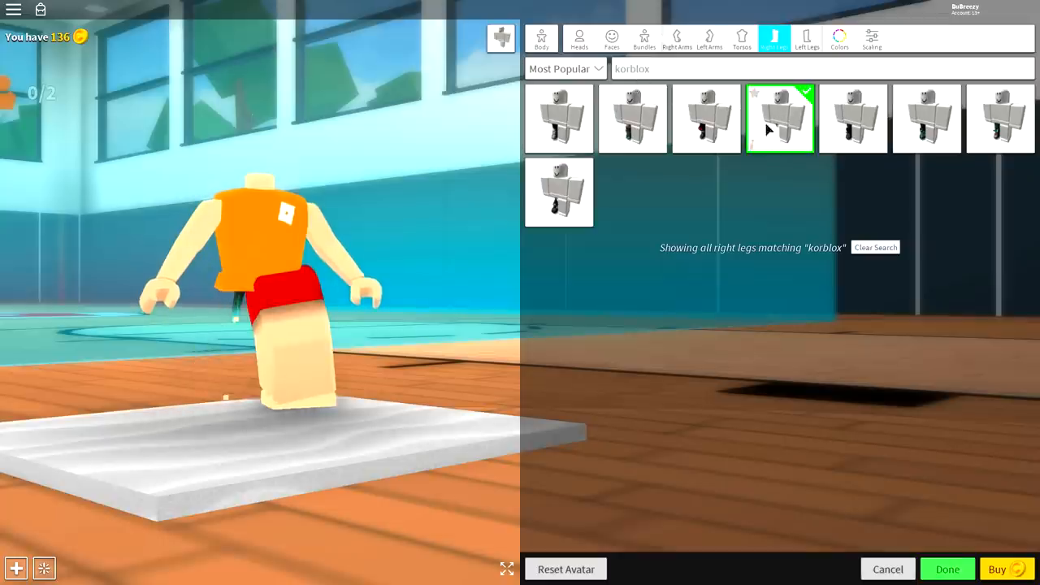
pyautogui.click(780, 117)
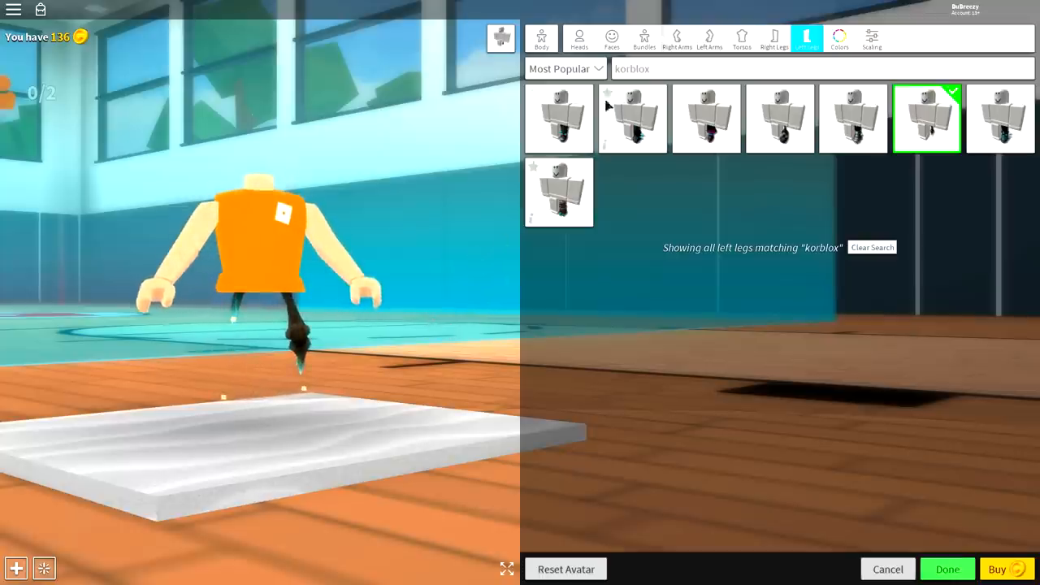
pyautogui.moveTo(611, 41)
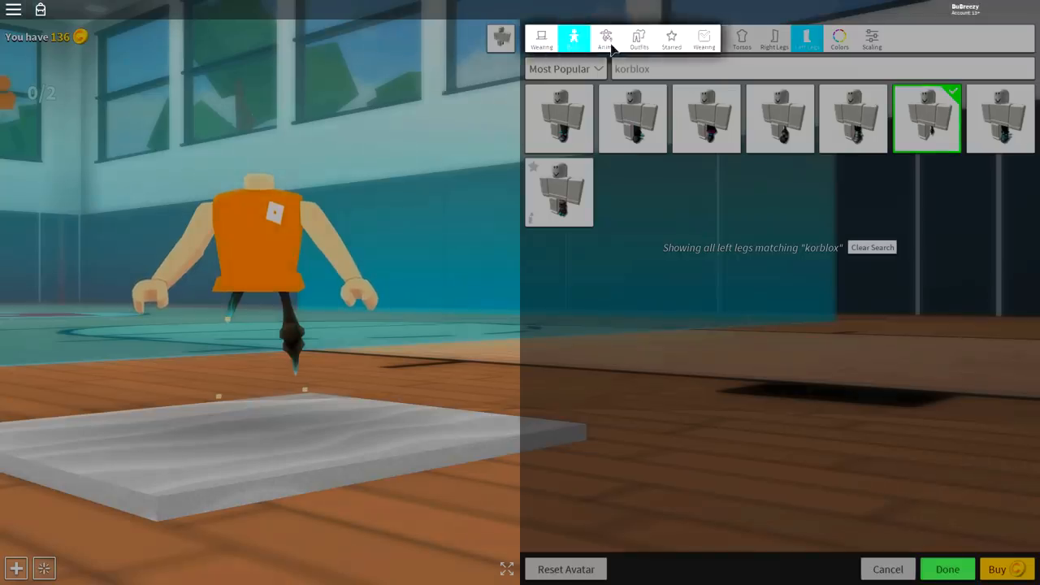
# Equip the Werewolf animation bundle after clearing the animation search
pyautogui.click(606, 39)
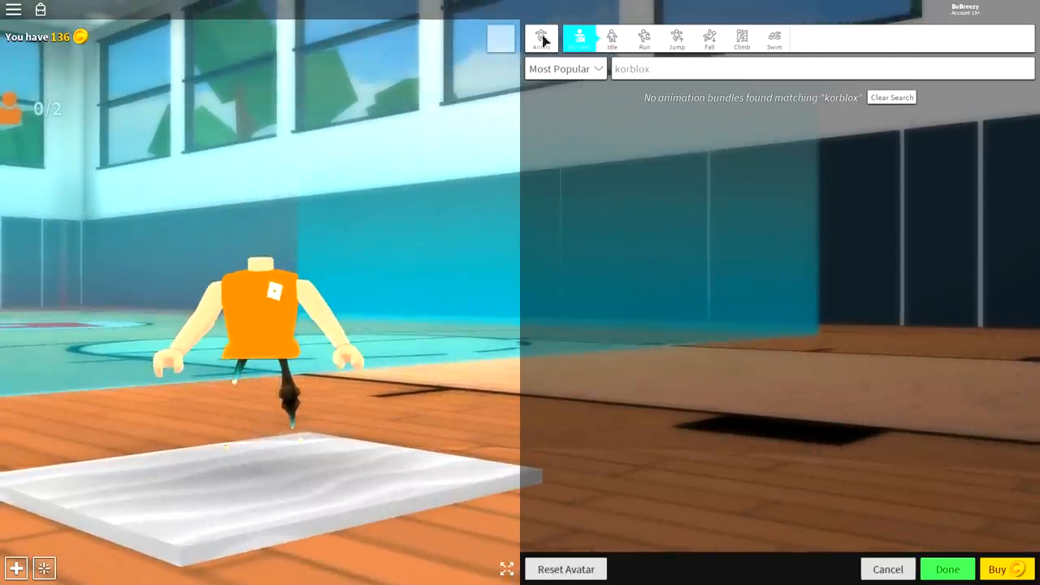
pyautogui.click(893, 97)
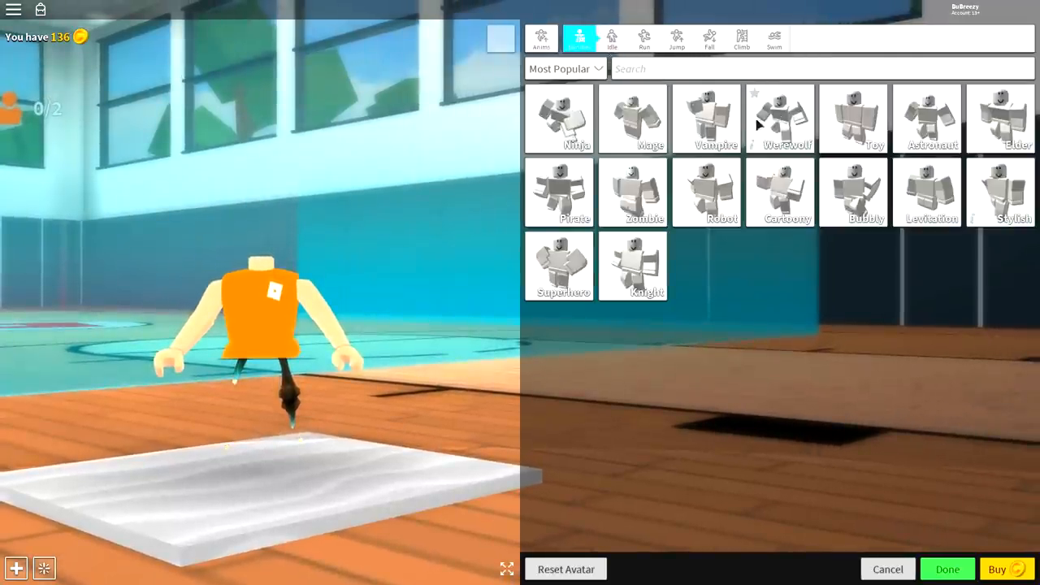
pyautogui.click(780, 119)
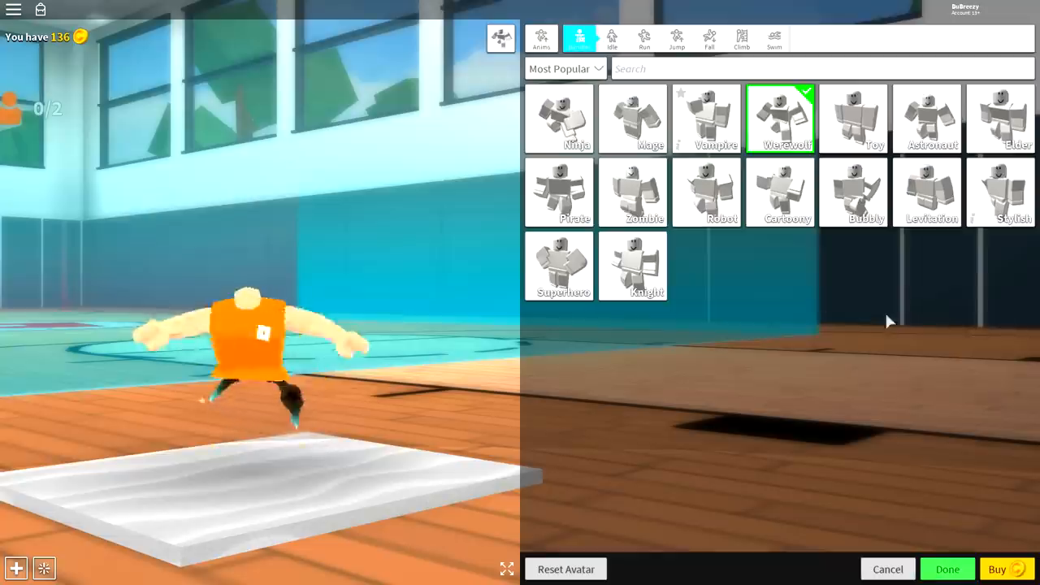
pyautogui.click(559, 118)
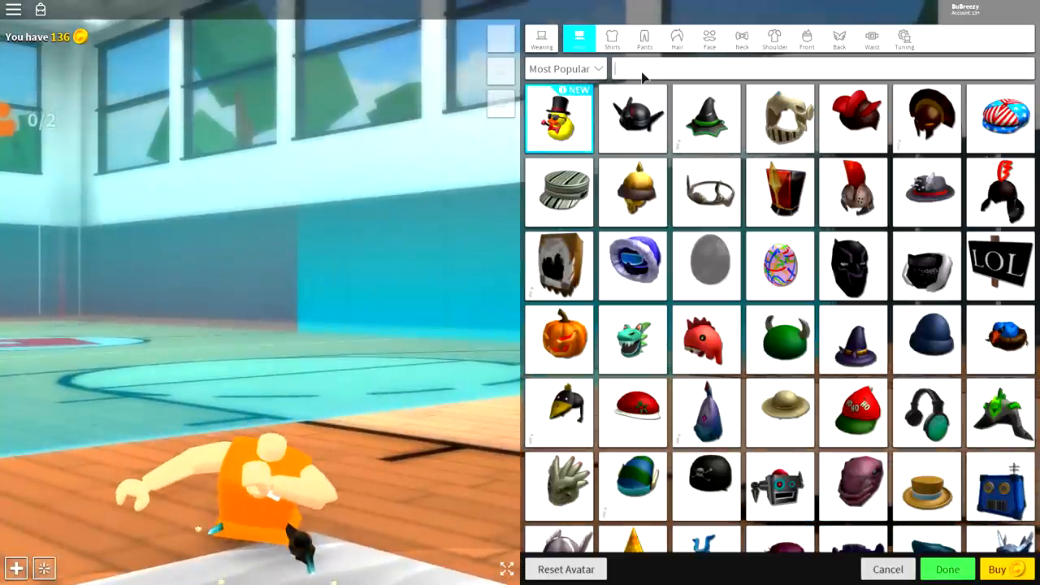
# Search hats for 'egg', then 'racin', and equip the Racin' Egg of Fast Cars
pyautogui.write('egg')
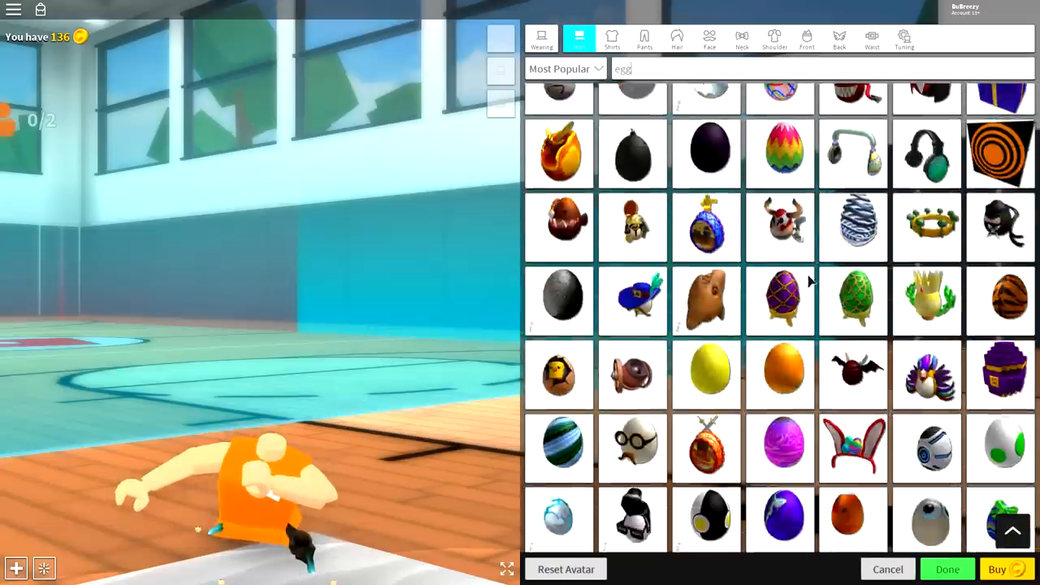
pyautogui.scroll(-3)
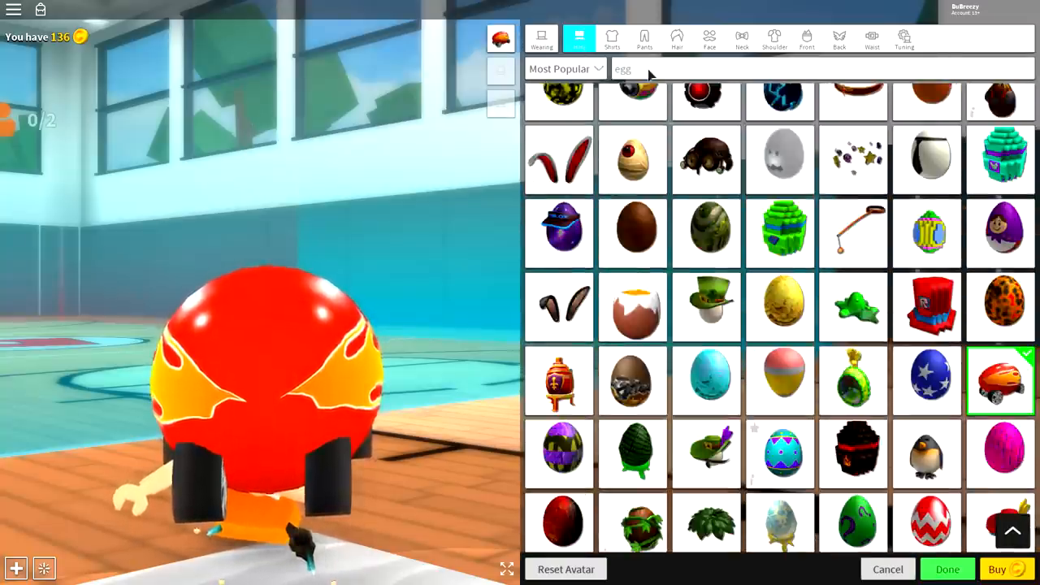
pyautogui.write('racin')
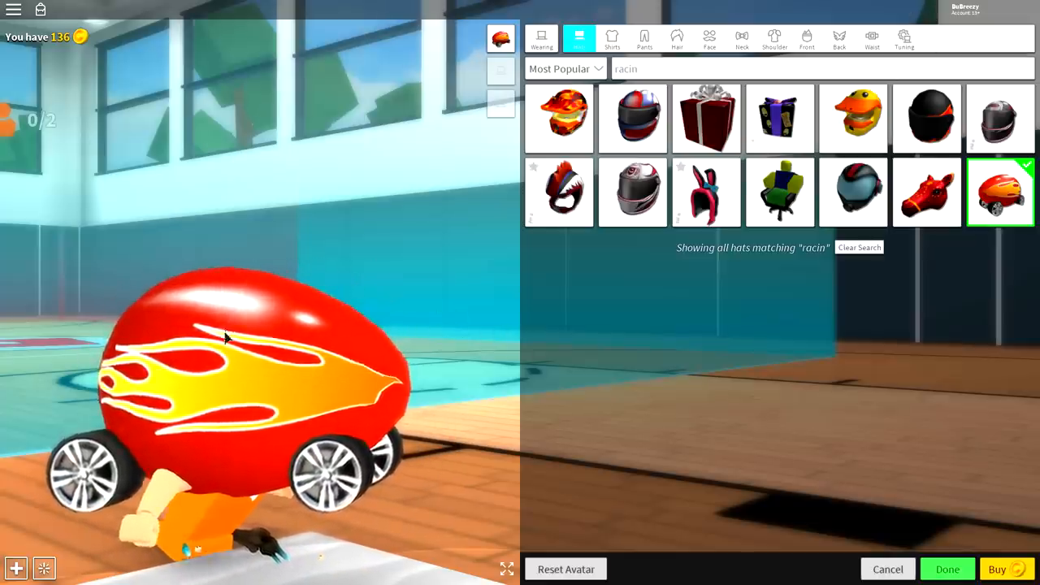
pyautogui.click(888, 569)
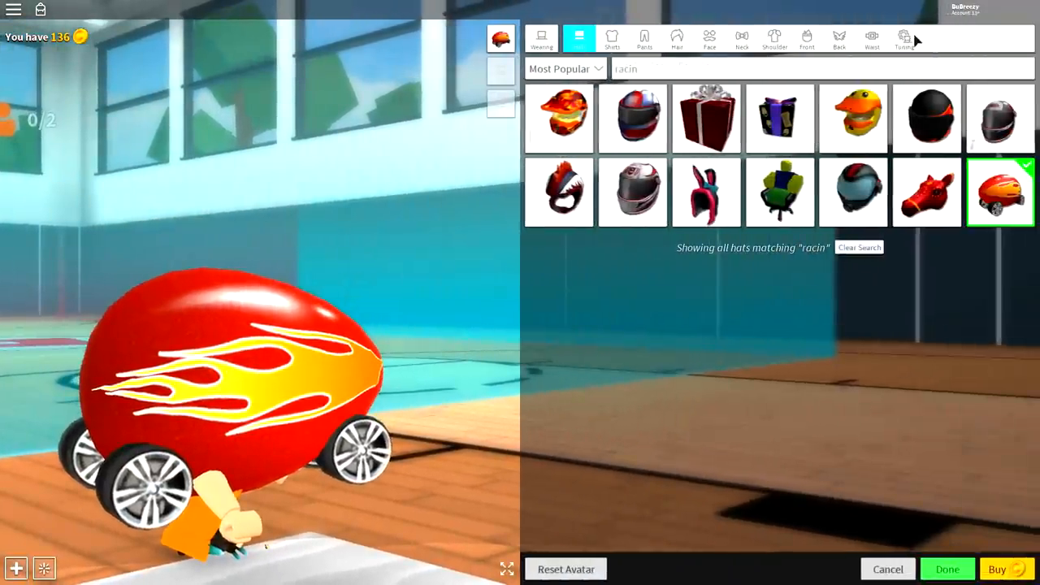
# Set the Racin' Egg hat's Scale to Big and Position to Down, then save with Done
pyautogui.click(905, 38)
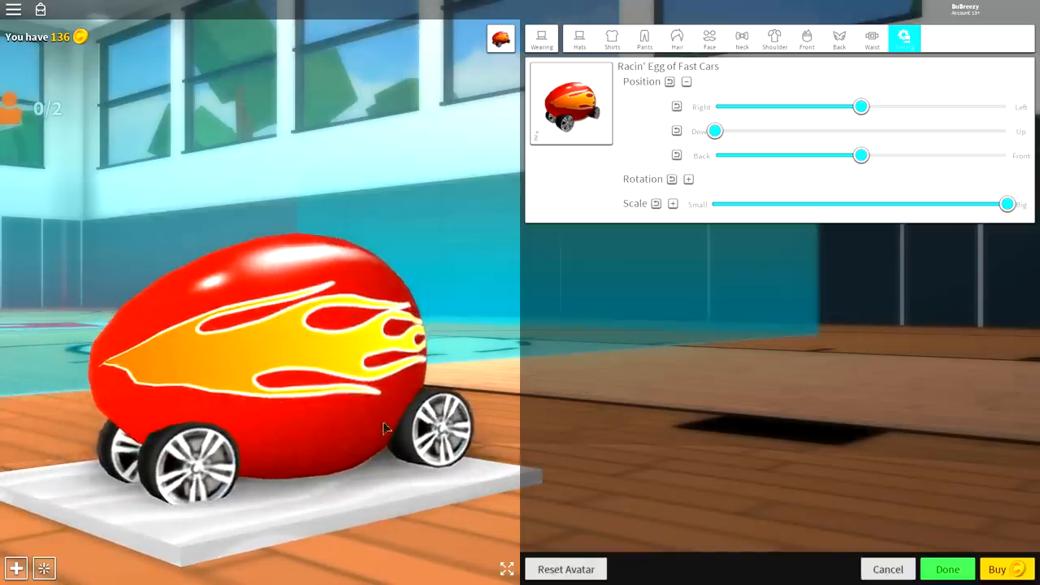
pyautogui.click(949, 569)
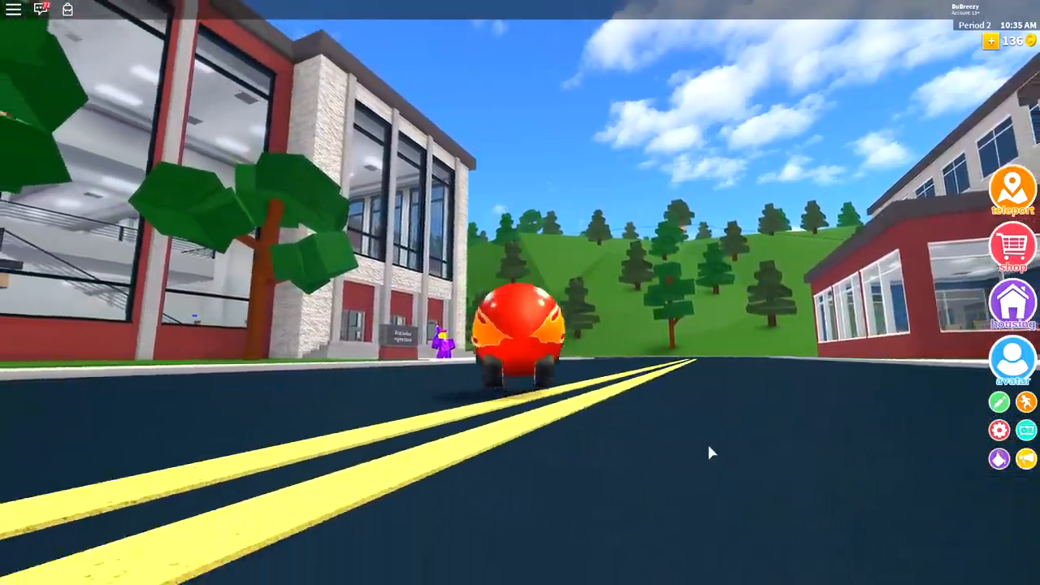